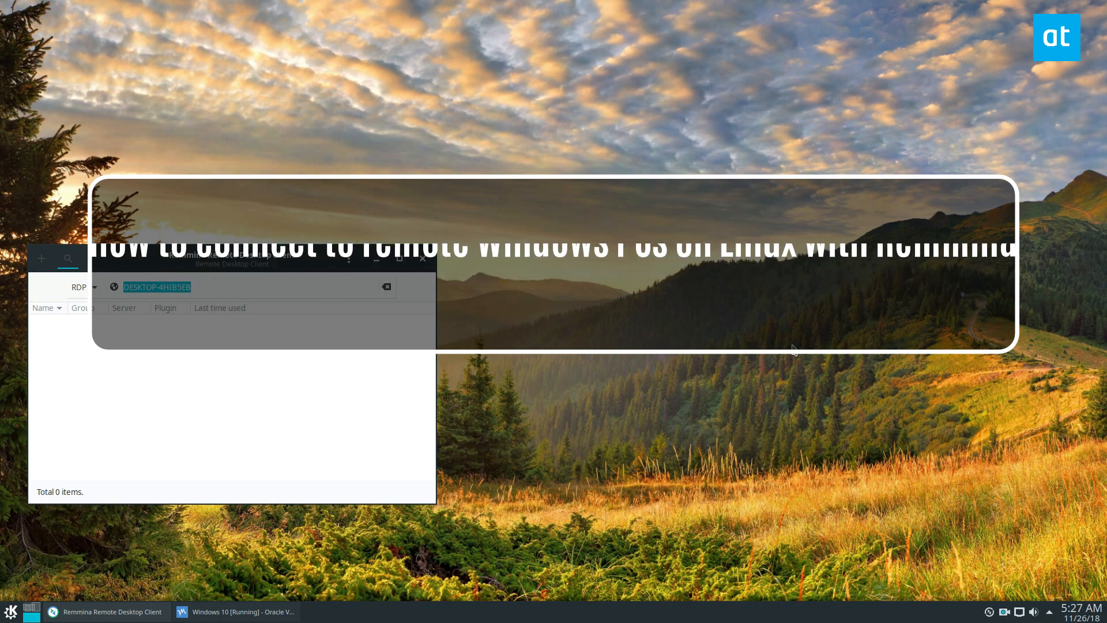
Connect to server DESKTOP-4HIB5EB with the user credentials and domain WORKGROUP
{"action": "left_click_drag", "start_coordinate": [231, 263], "coordinate": [287, 227]}
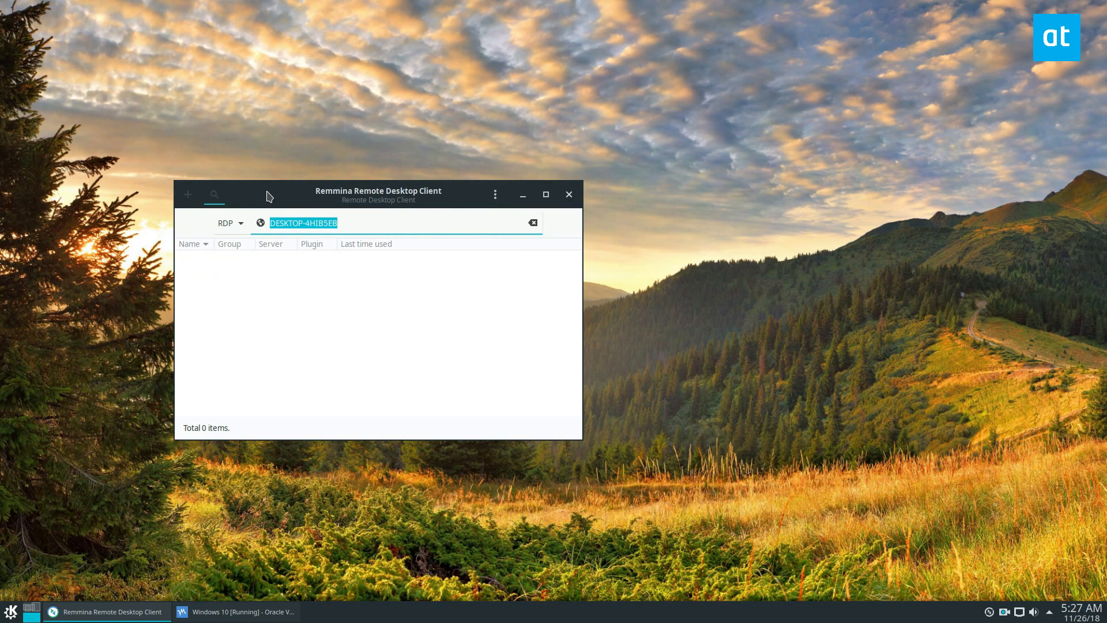
{"action": "mouse_move", "coordinate": [387, 11]}
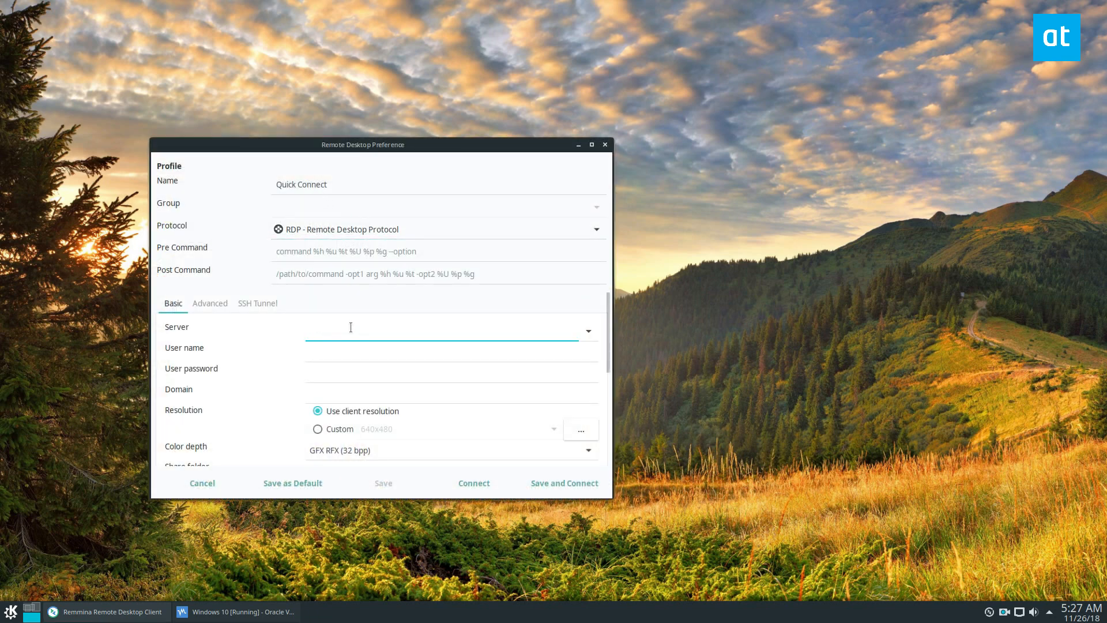
{"action": "type", "text": "DESKTOP-4HIB5EB"}
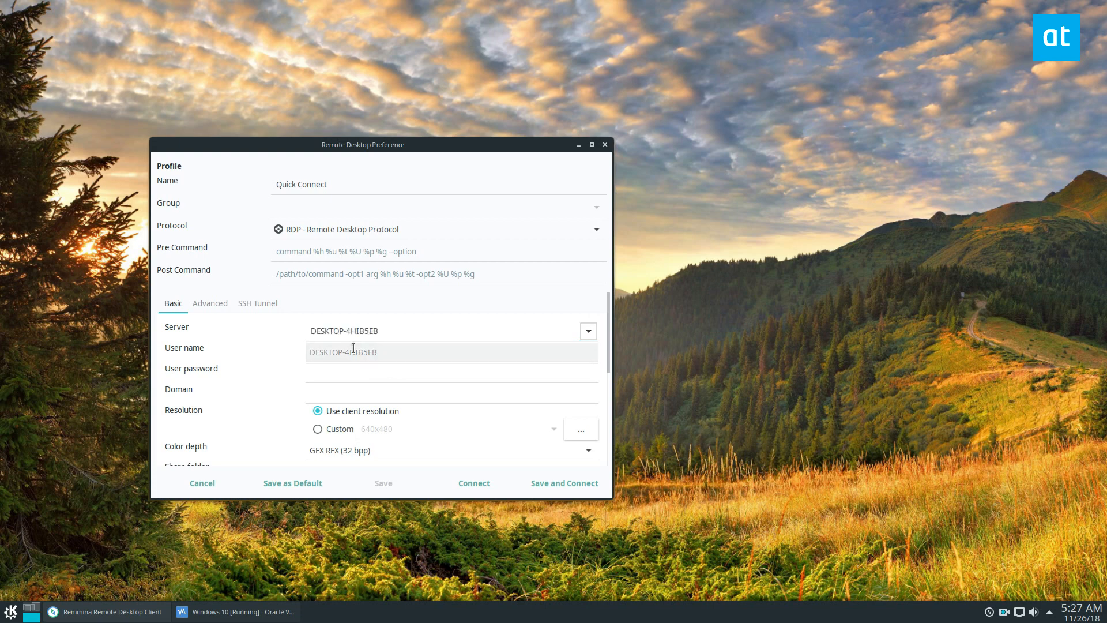
{"action": "type", "text": "derrik"}
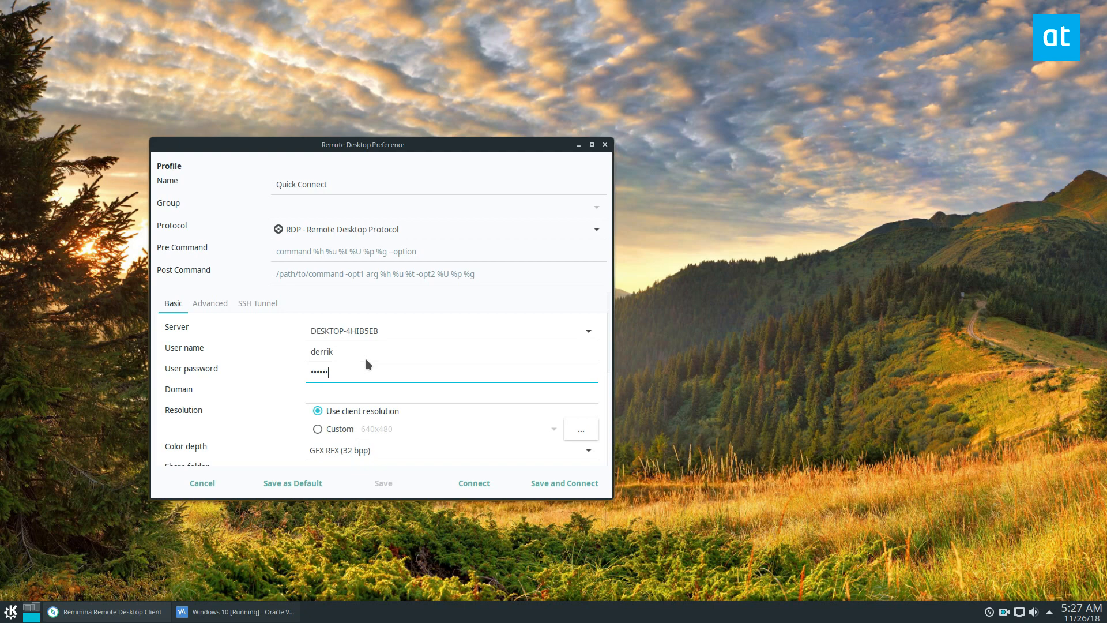
{"action": "type", "text": "w"}
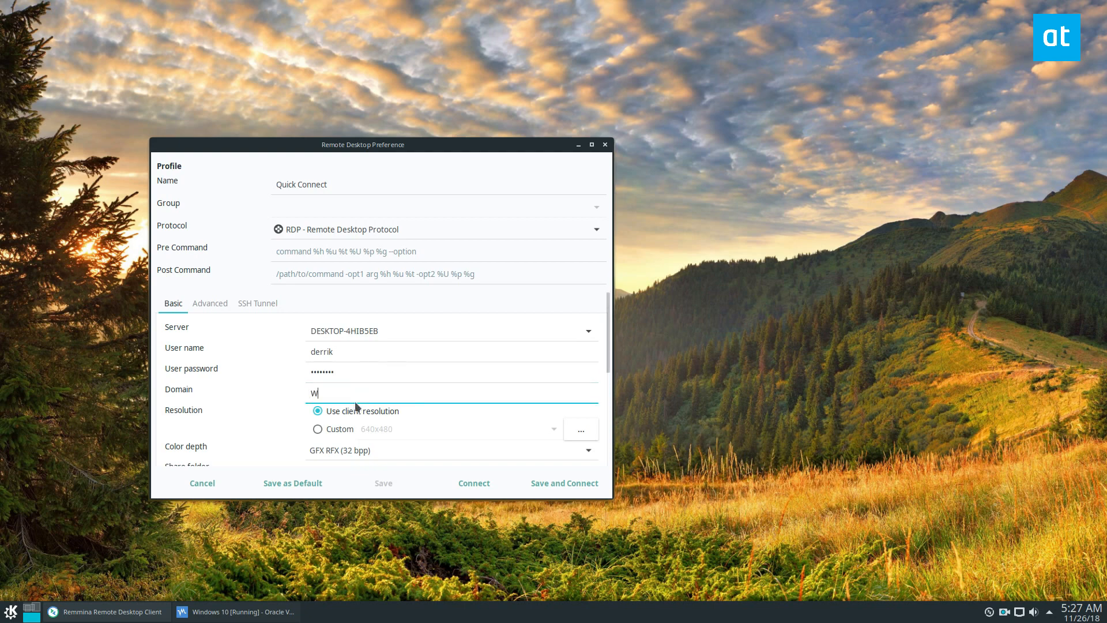
{"action": "type", "text": "ORKGROUP"}
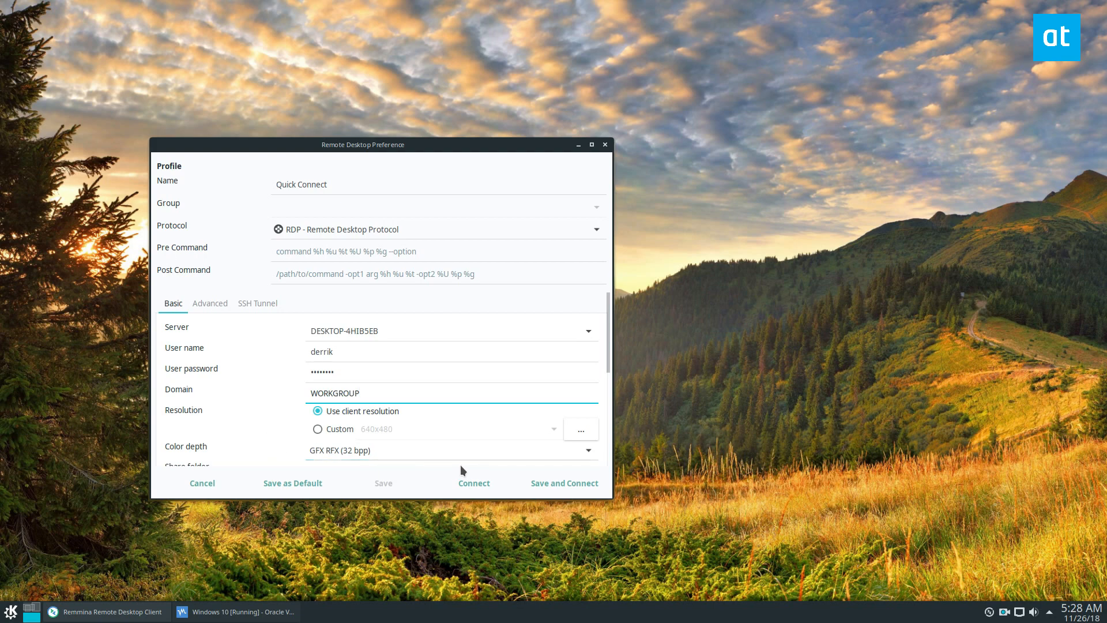
{"action": "left_click", "coordinate": [474, 483]}
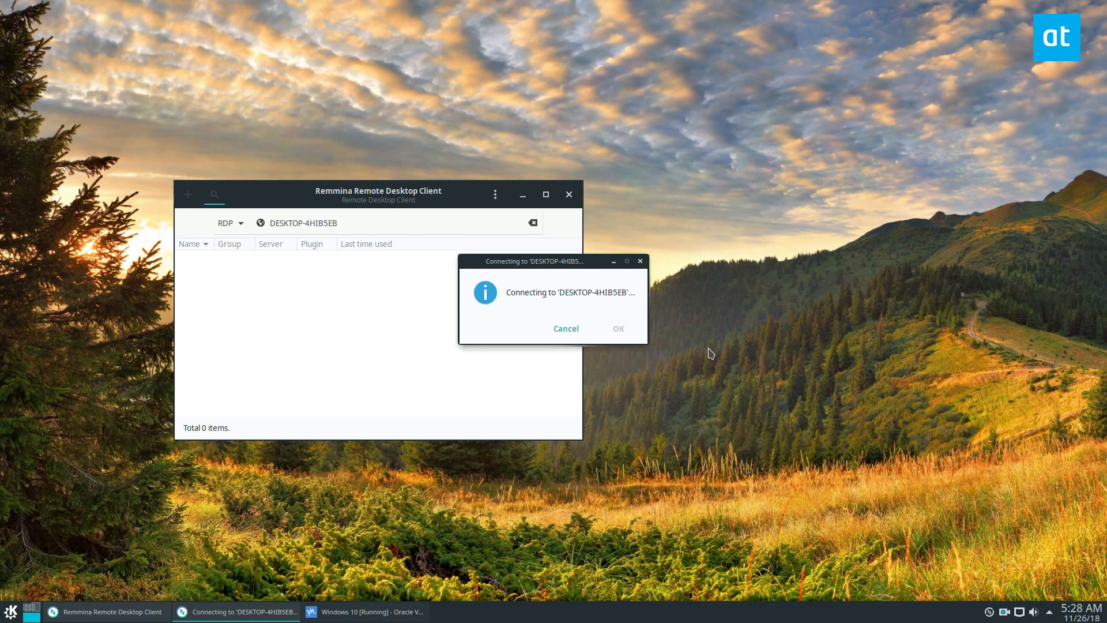
{"action": "mouse_move", "coordinate": [1038, 252]}
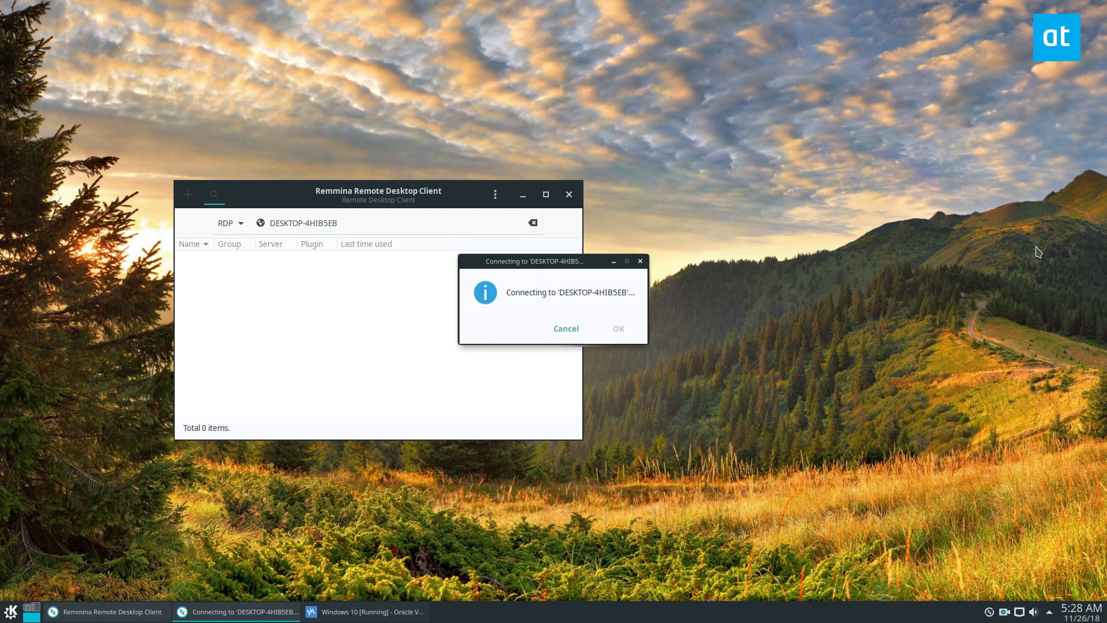
{"action": "mouse_move", "coordinate": [987, 217]}
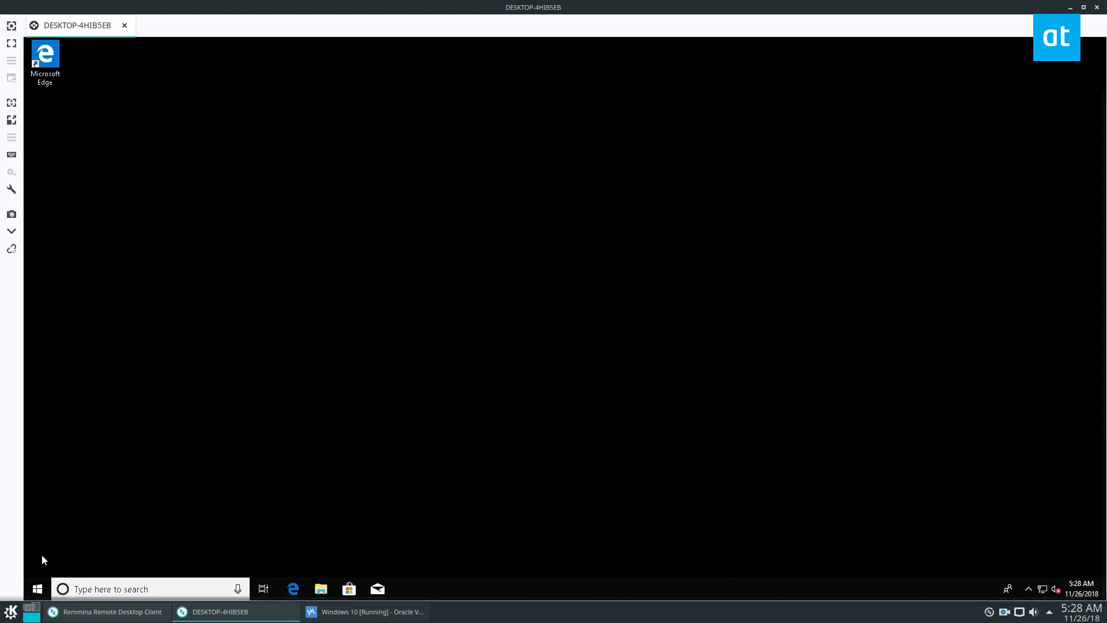
On the remote desktop, open File Explorer, view Local Disk (C:), then This PC
{"action": "left_click", "coordinate": [36, 588]}
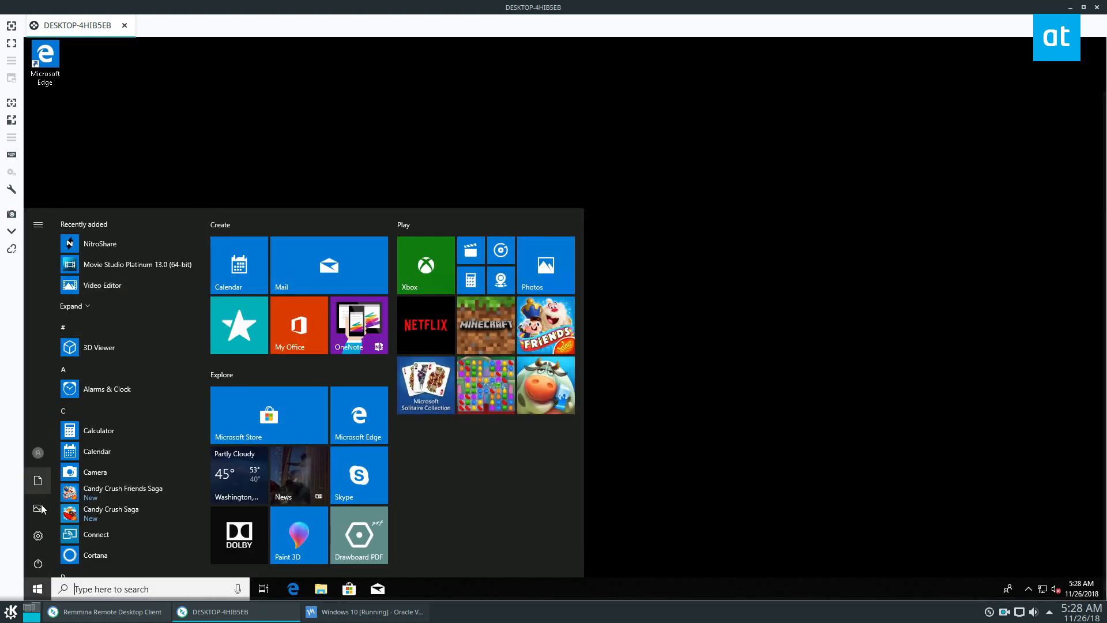
{"action": "left_click", "coordinate": [320, 588]}
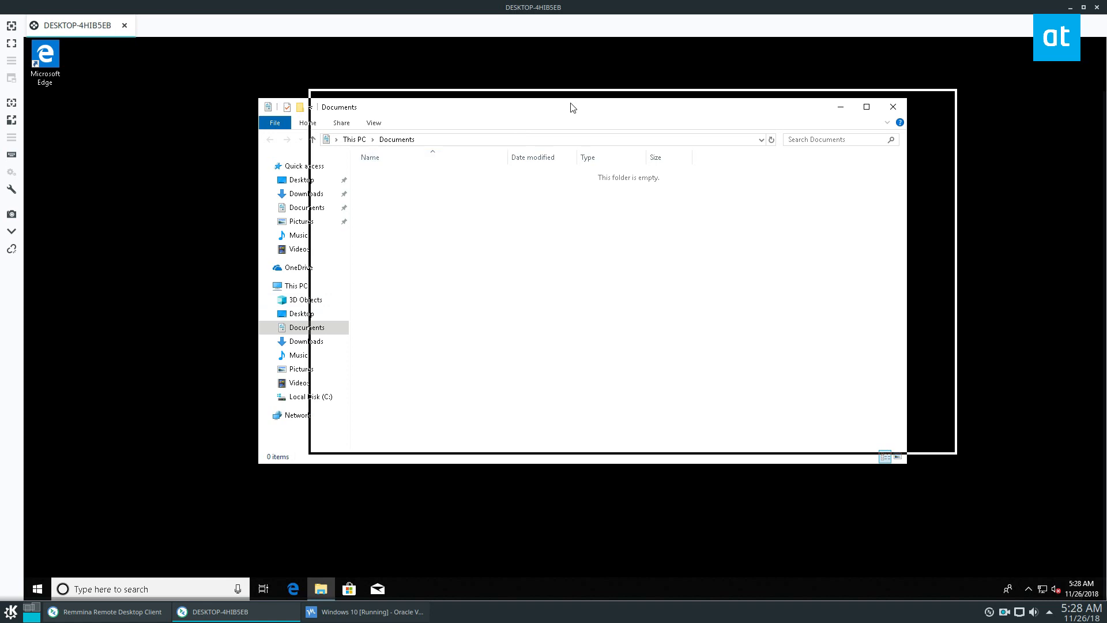
{"action": "left_click", "coordinate": [310, 396]}
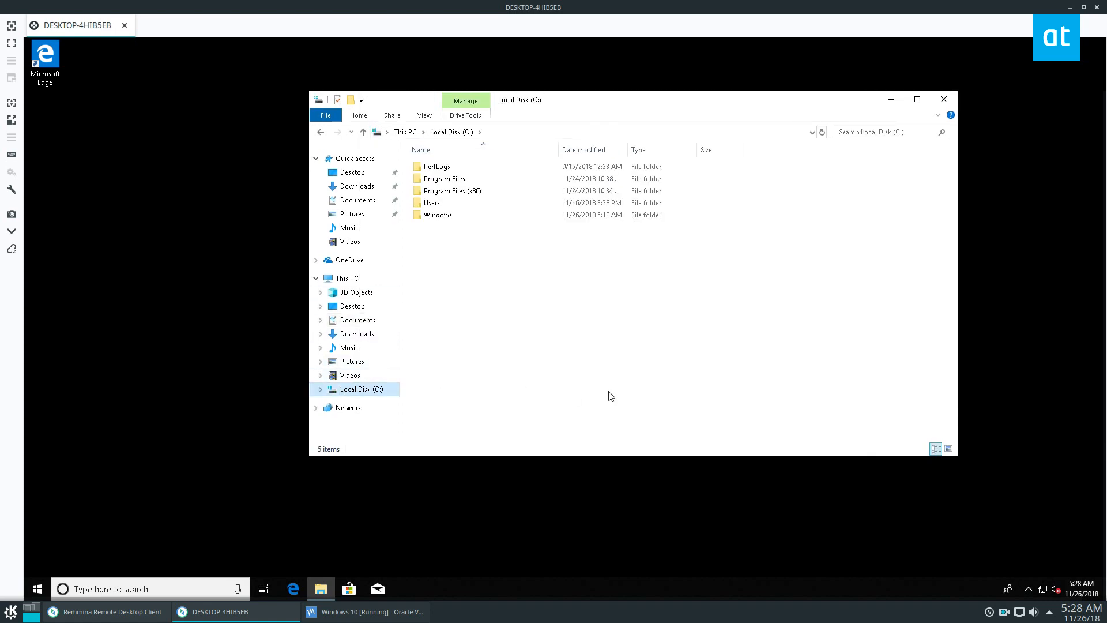
{"action": "left_click", "coordinate": [345, 277]}
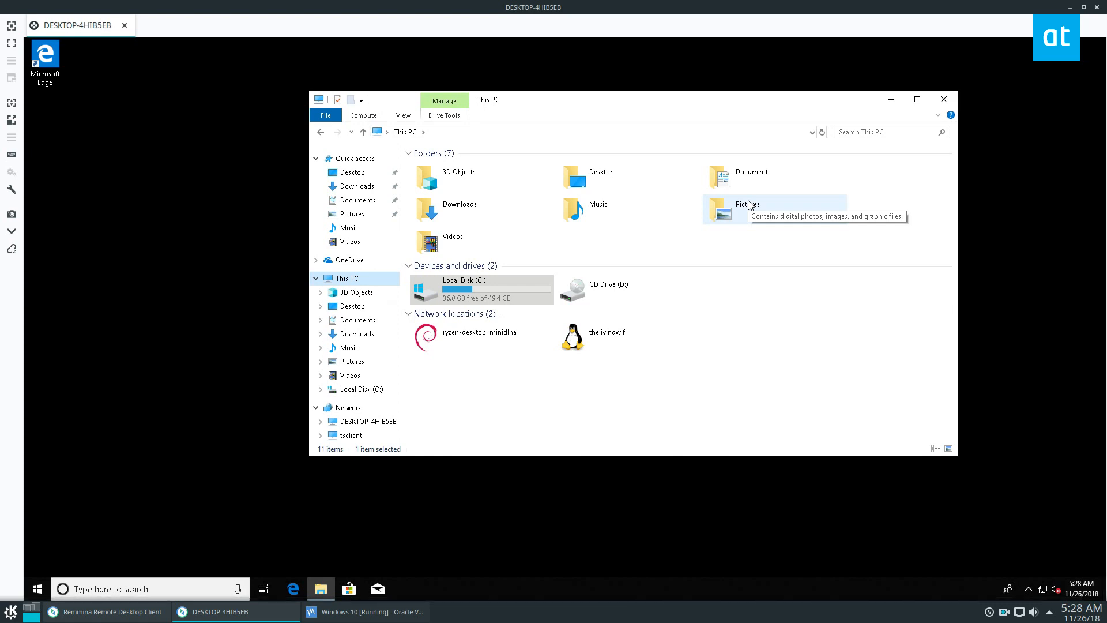
{"action": "mouse_move", "coordinate": [158, 126]}
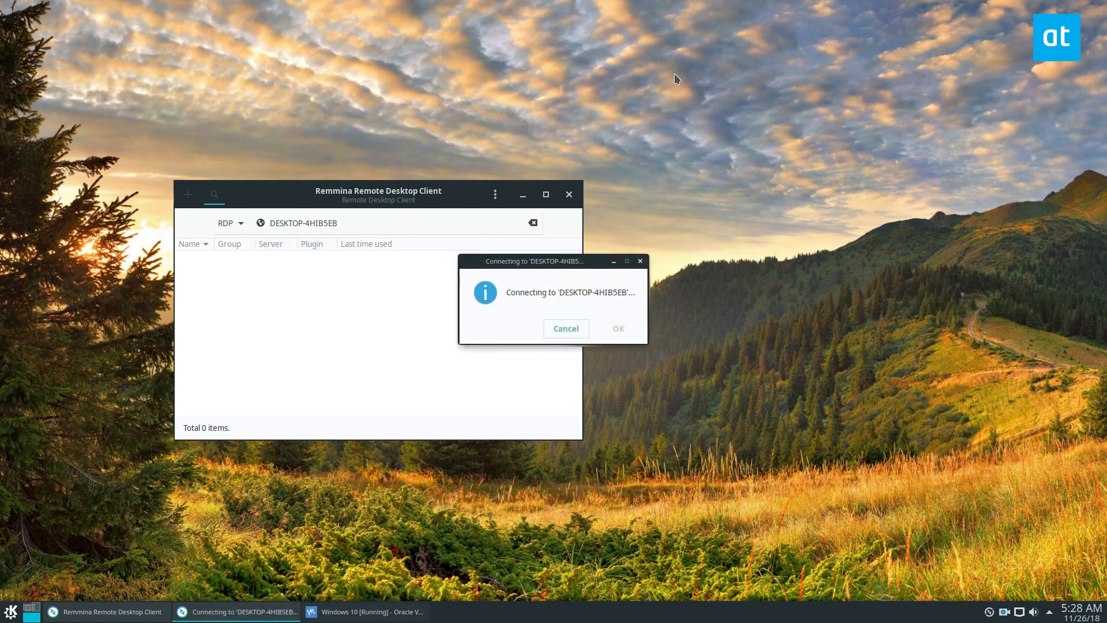
{"action": "mouse_move", "coordinate": [677, 320]}
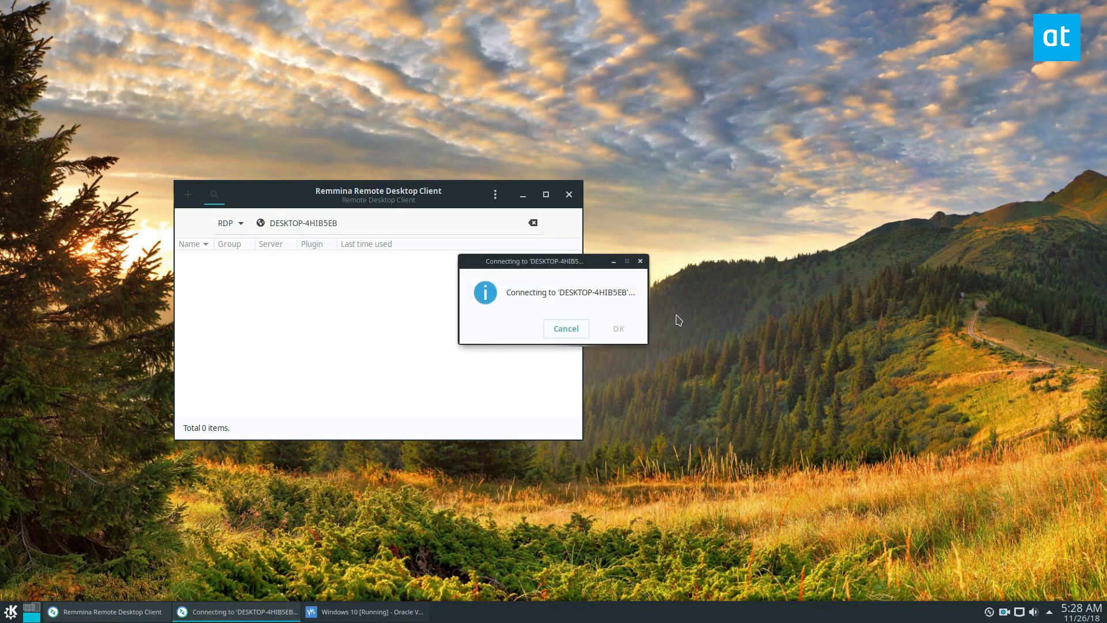